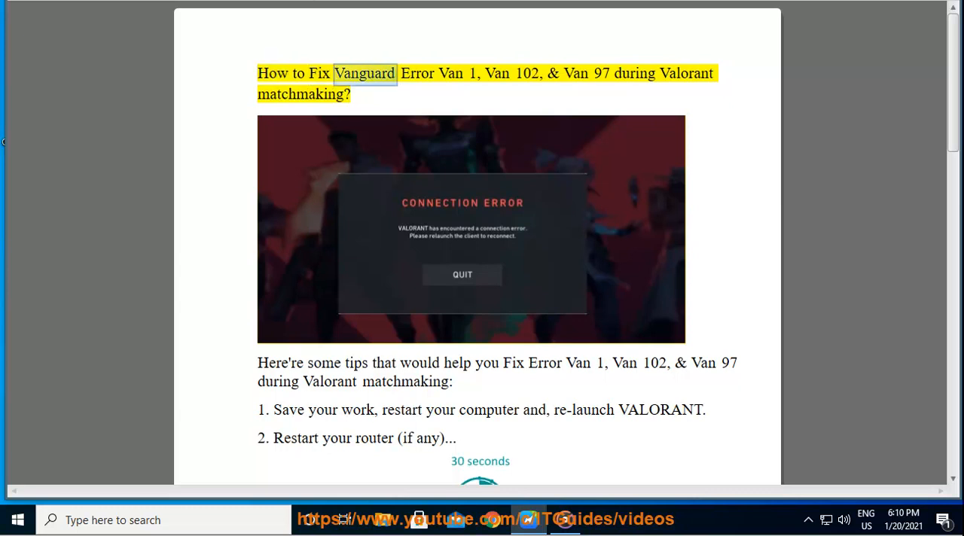
Step: Scroll the Word tutorial down to the router restart tip and its illustration
{"action": "double_click", "coordinate": [527, 73]}
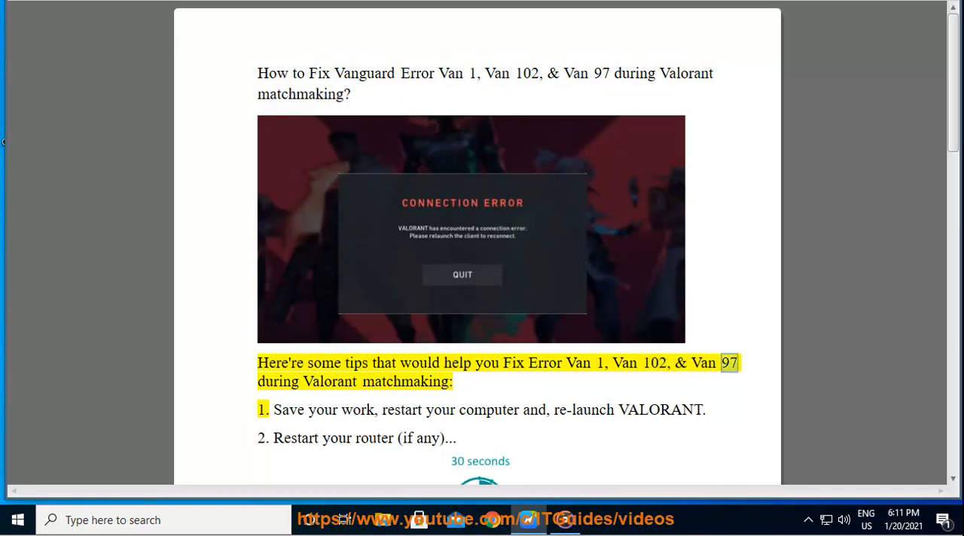
{"action": "double_click", "coordinate": [405, 383]}
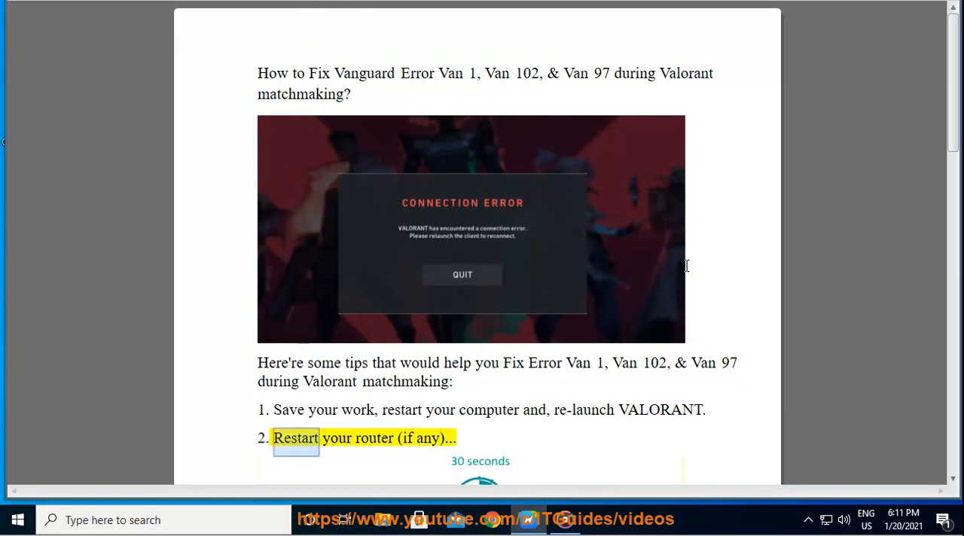
{"action": "scroll", "scroll_direction": "down", "scroll_amount": 3}
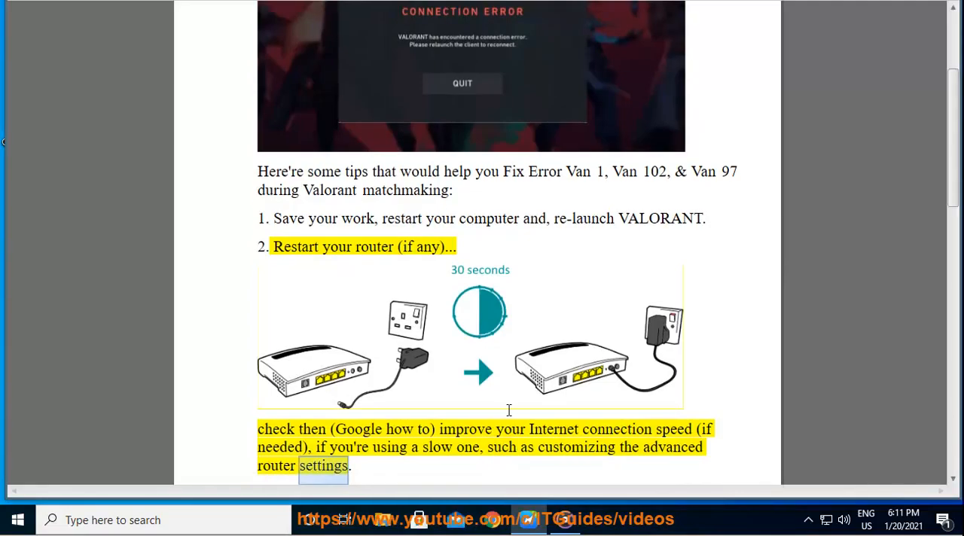
{"action": "scroll", "scroll_direction": "down", "scroll_amount": 3}
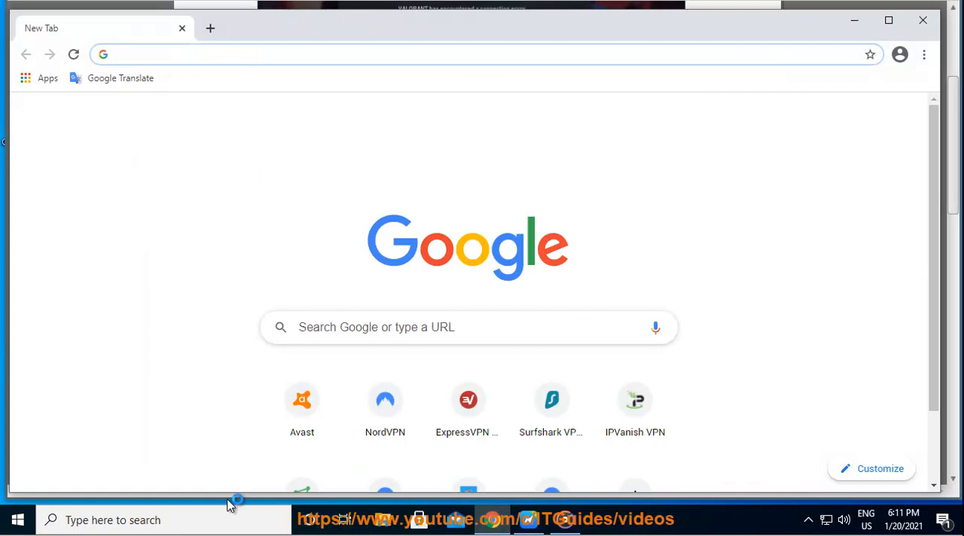
Step: Launch Command Prompt from the Start menu search
{"action": "type", "text": "command Prompt"}
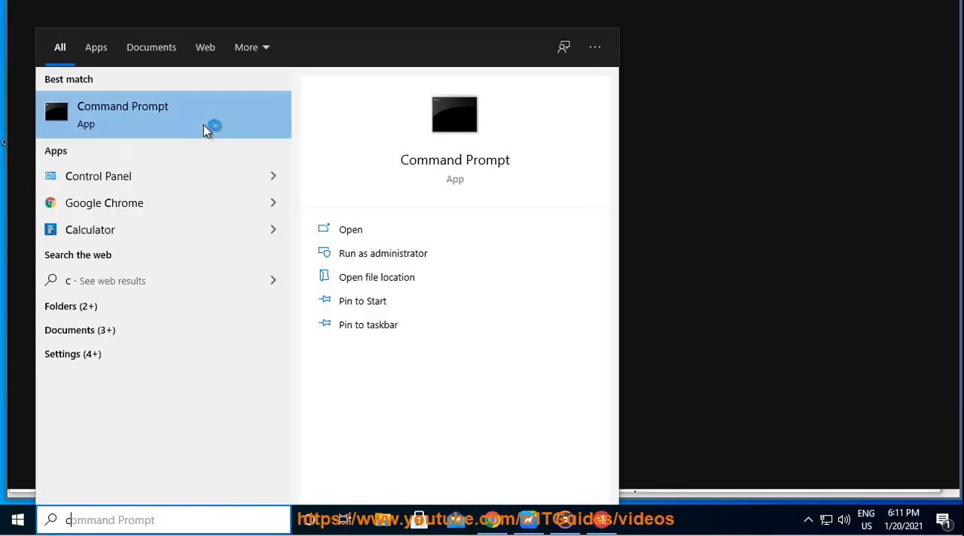
{"action": "left_click", "coordinate": [122, 114]}
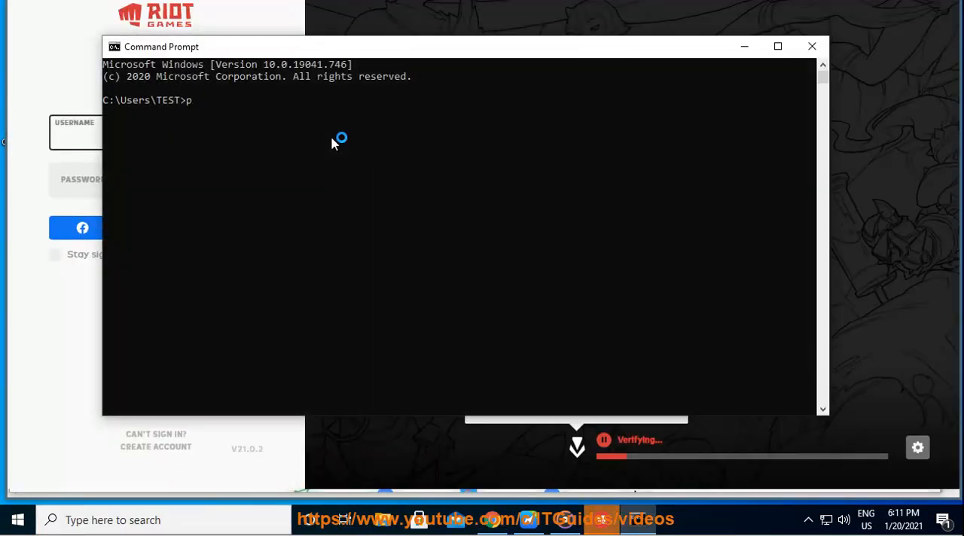
{"action": "type", "text": "ing www.goo"}
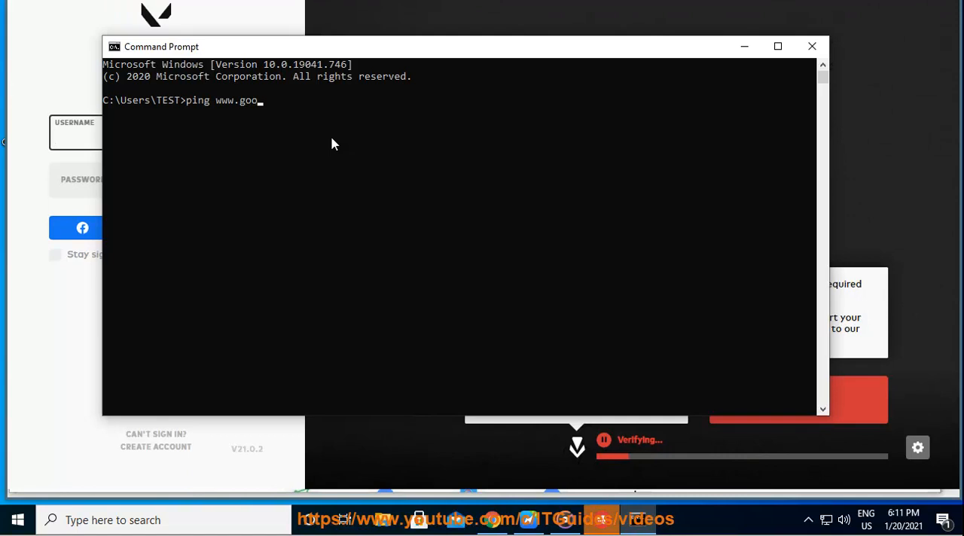
{"action": "type", "text": "gle.com"}
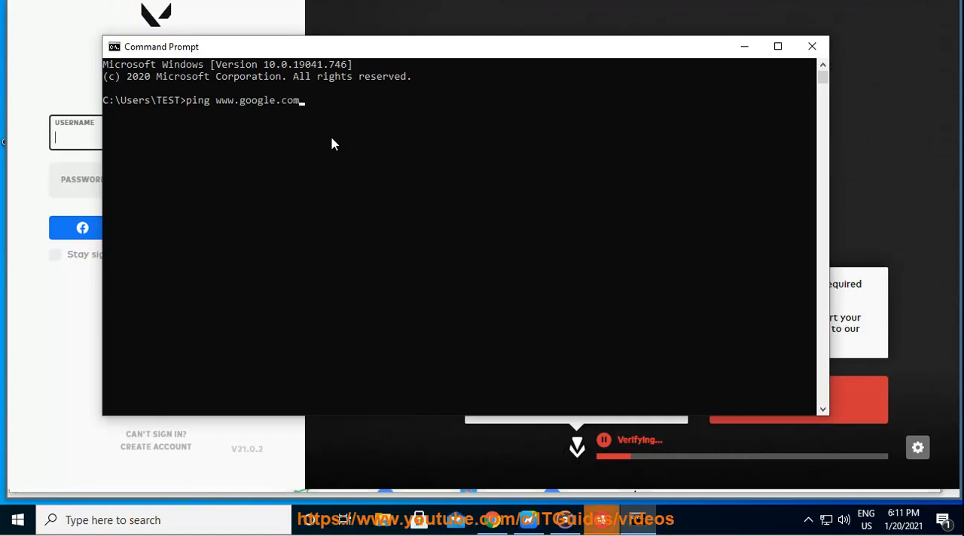
{"action": "key", "text": "enter"}
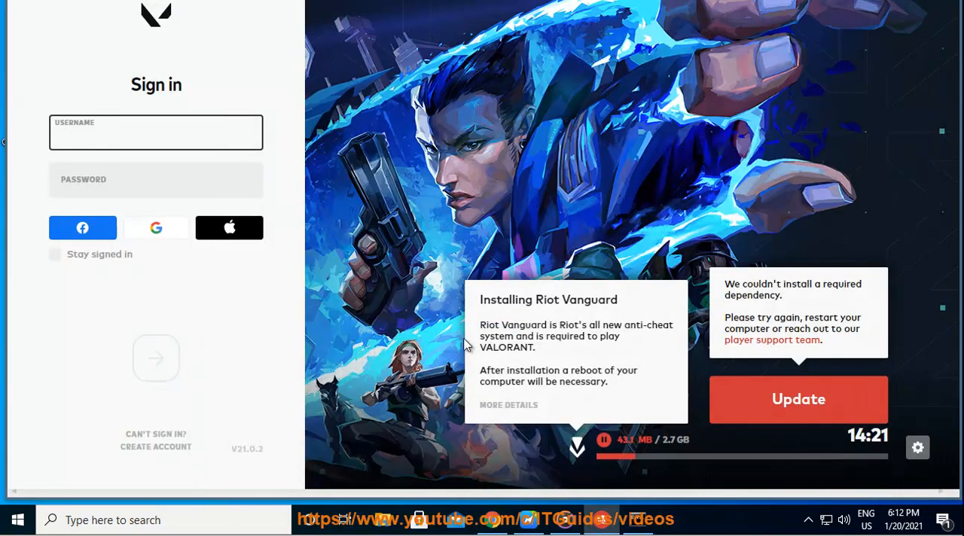
{"action": "mouse_move", "coordinate": [686, 473]}
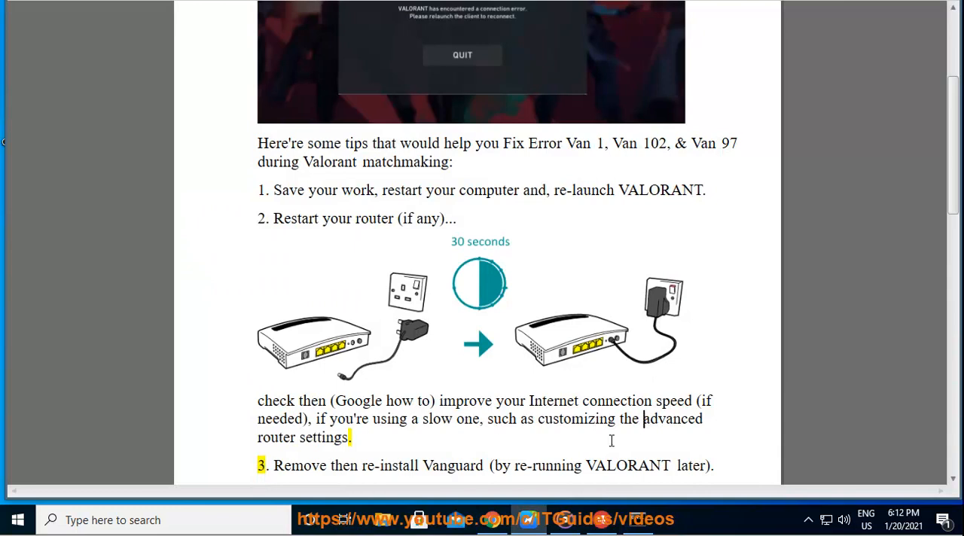
Step: Search Google for 'improve router speed', review the tips list, and return to the Word tutorial
{"action": "left_click_drag", "start_coordinate": [644, 418], "coordinate": [352, 437]}
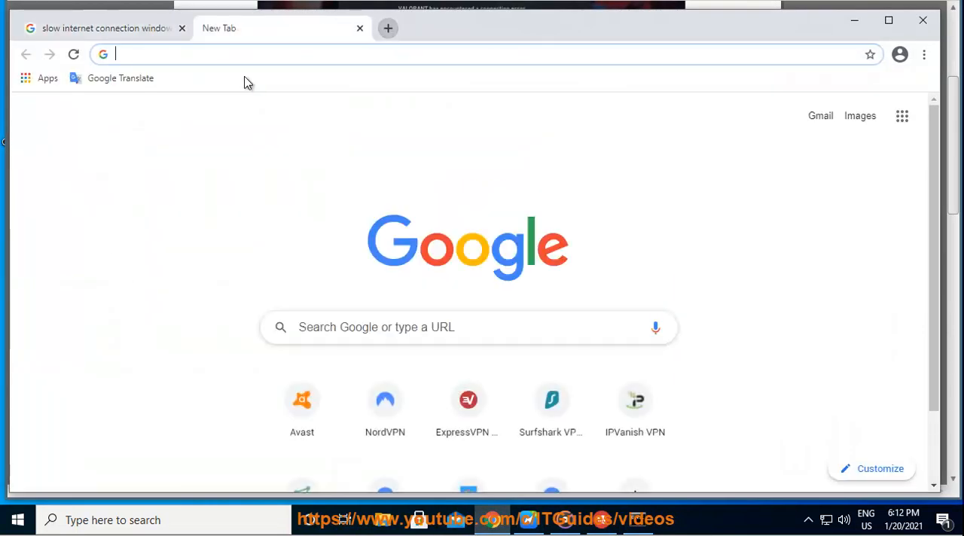
{"action": "type", "text": "improve router"}
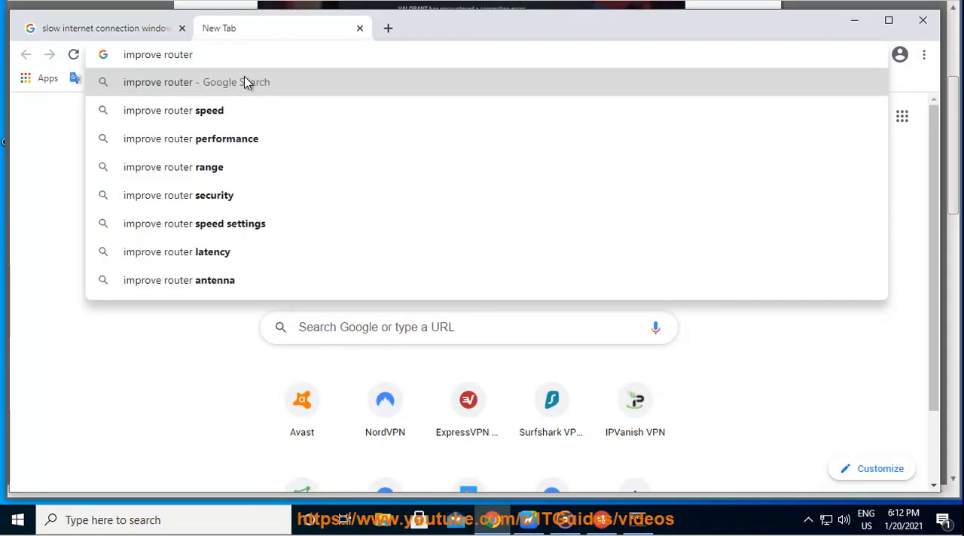
{"action": "left_click", "coordinate": [173, 110]}
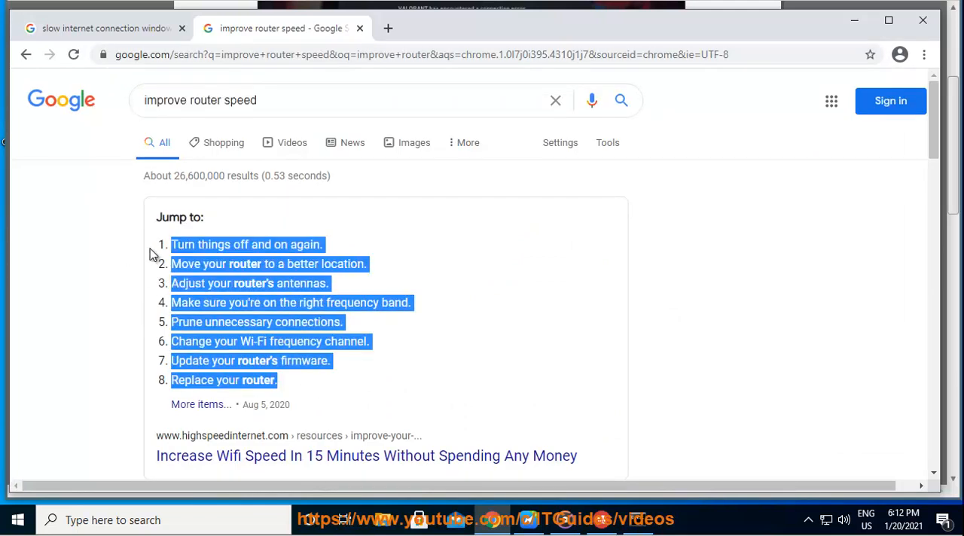
{"action": "left_click", "coordinate": [696, 93]}
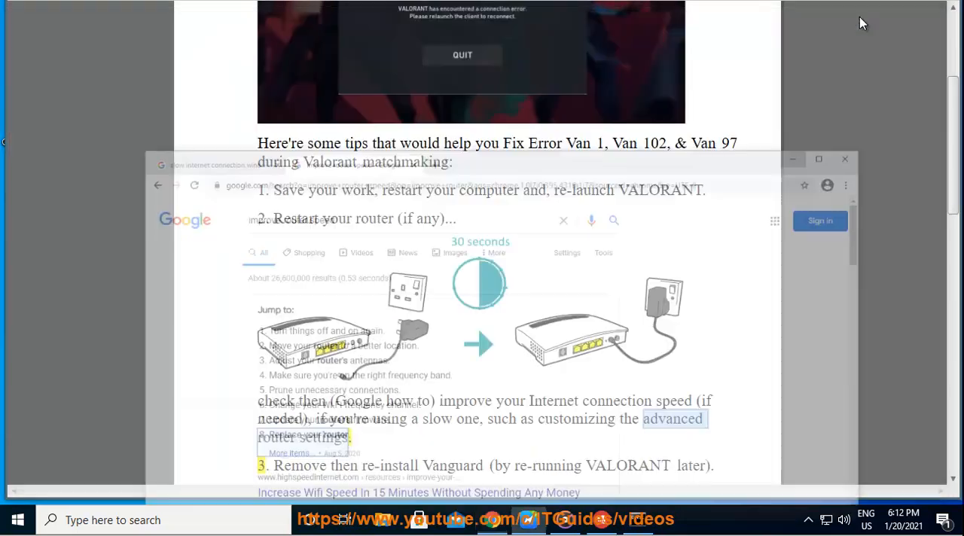
{"action": "left_click", "coordinate": [843, 158]}
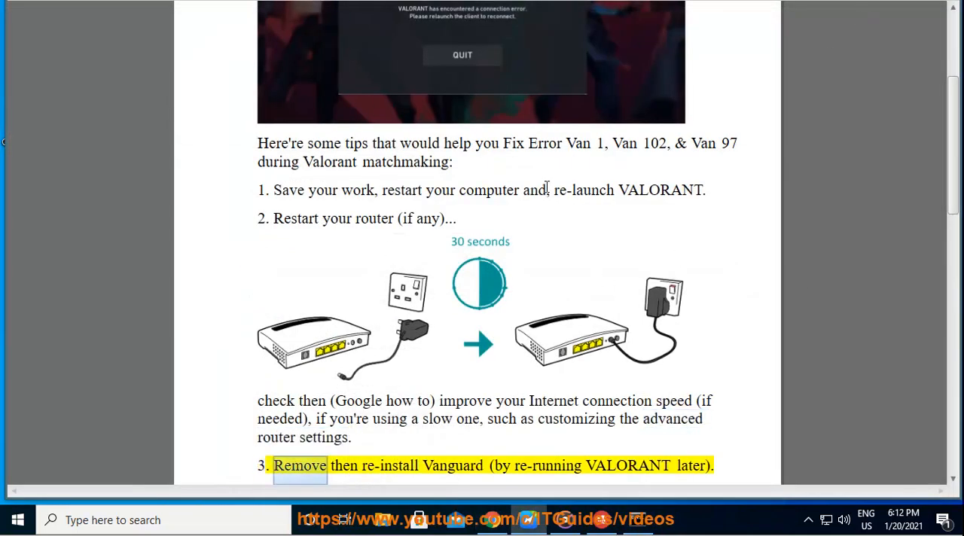